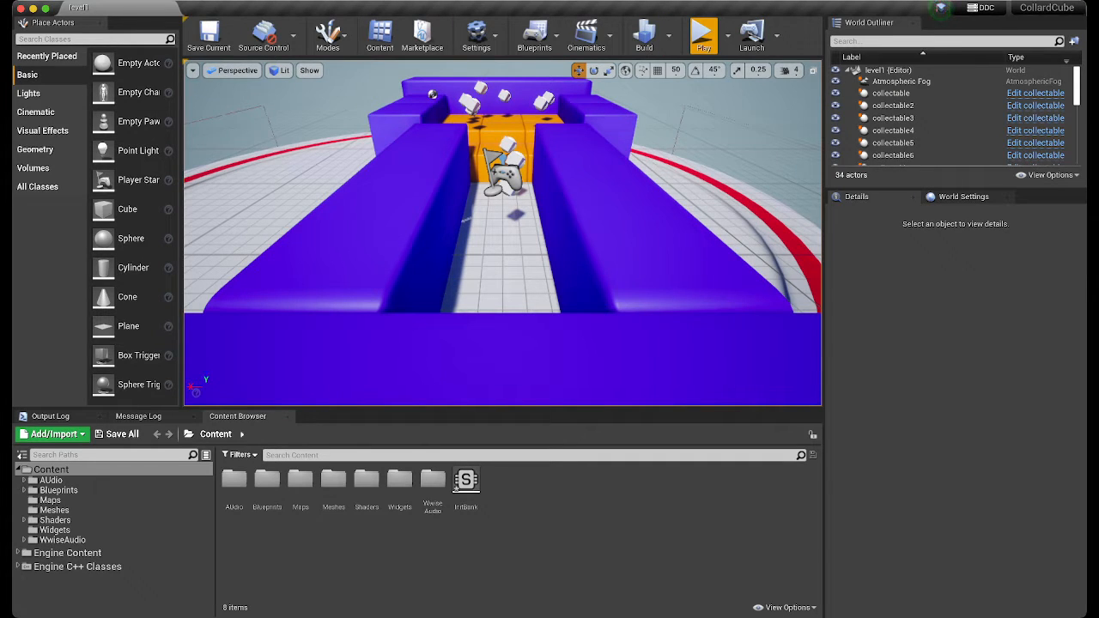
- Start a Play-in-Editor session of the CollardCube level with its Time left and Food left counters
left_click(702, 36)
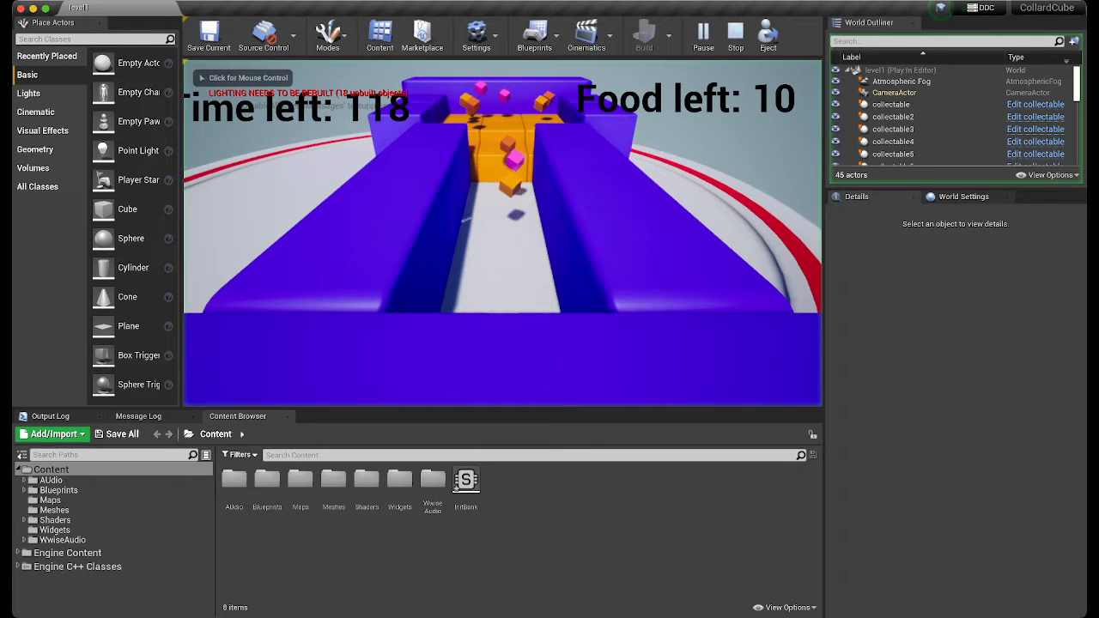